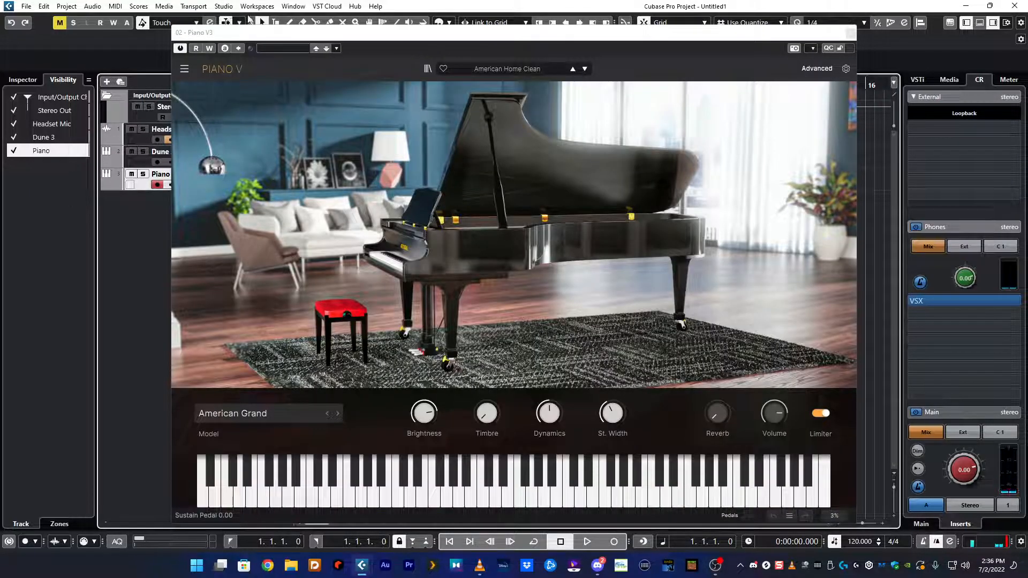
Close the Piano V plugin window so Audio Connections can be opened.
left_click(223, 7)
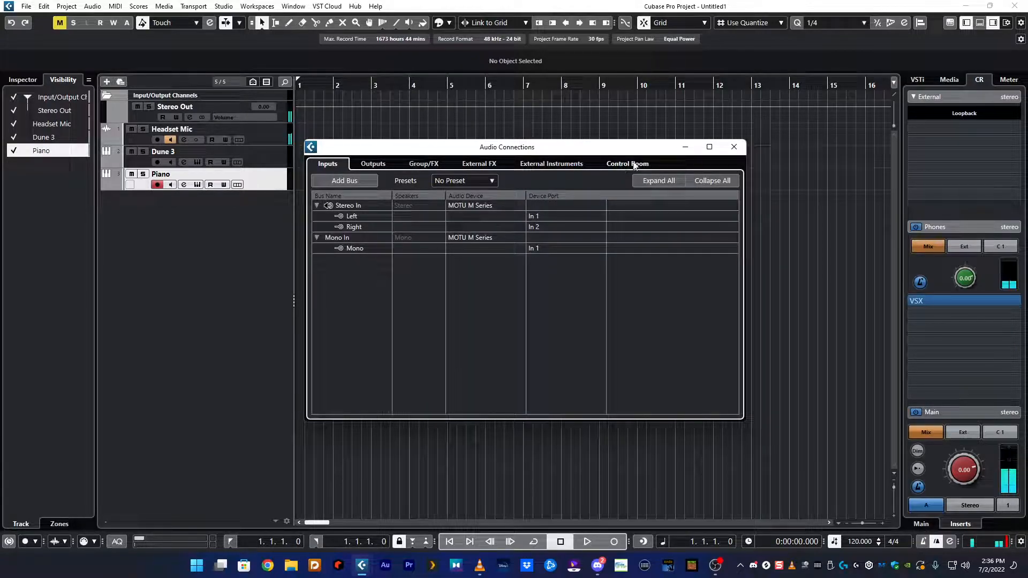
Show the Control Room connections and expand Monitor 1 (Out 1-2) and Phones (Out 3-4), briefly checking Reference.
left_click(626, 163)
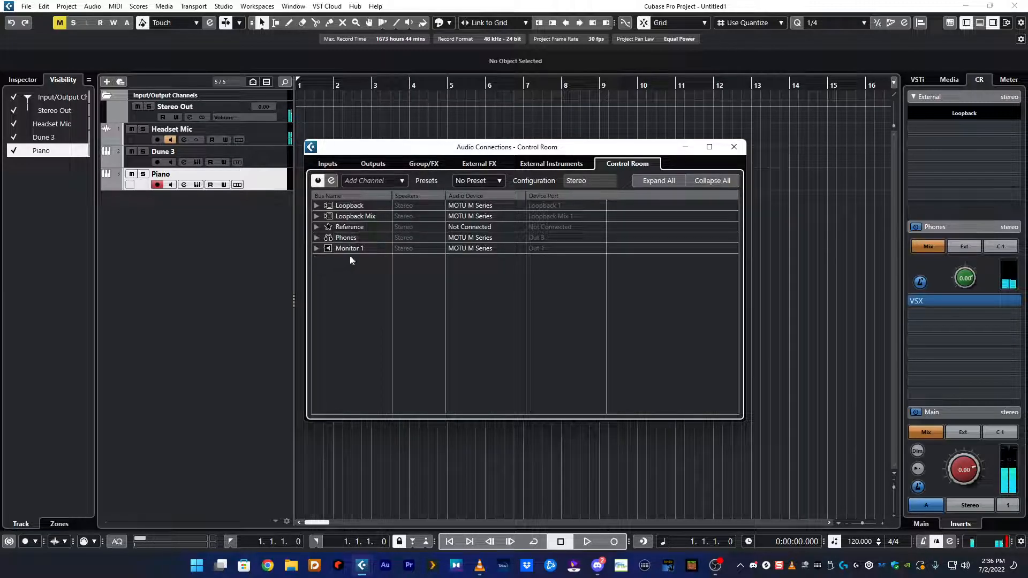
left_click(317, 248)
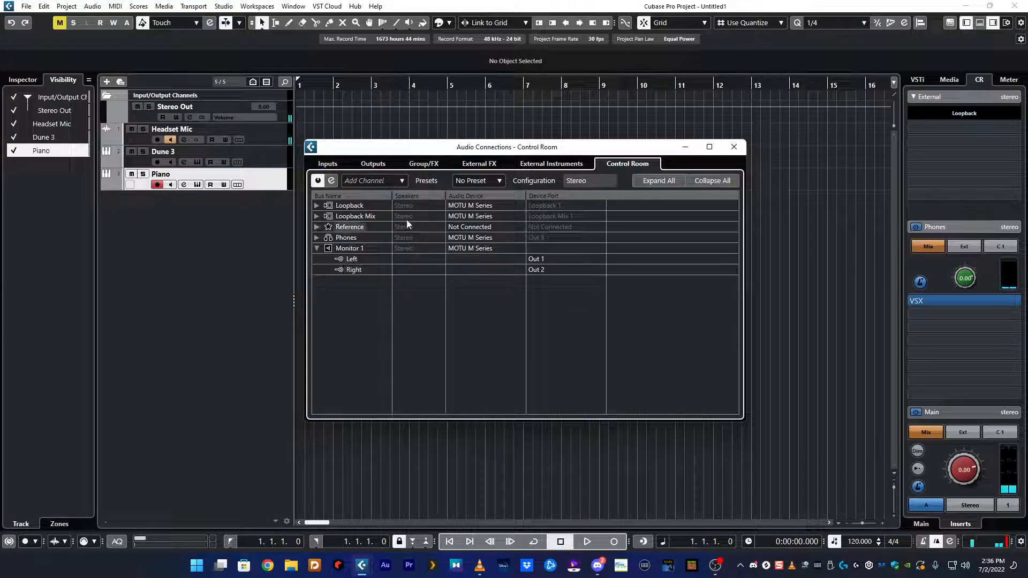
mouse_move(466, 253)
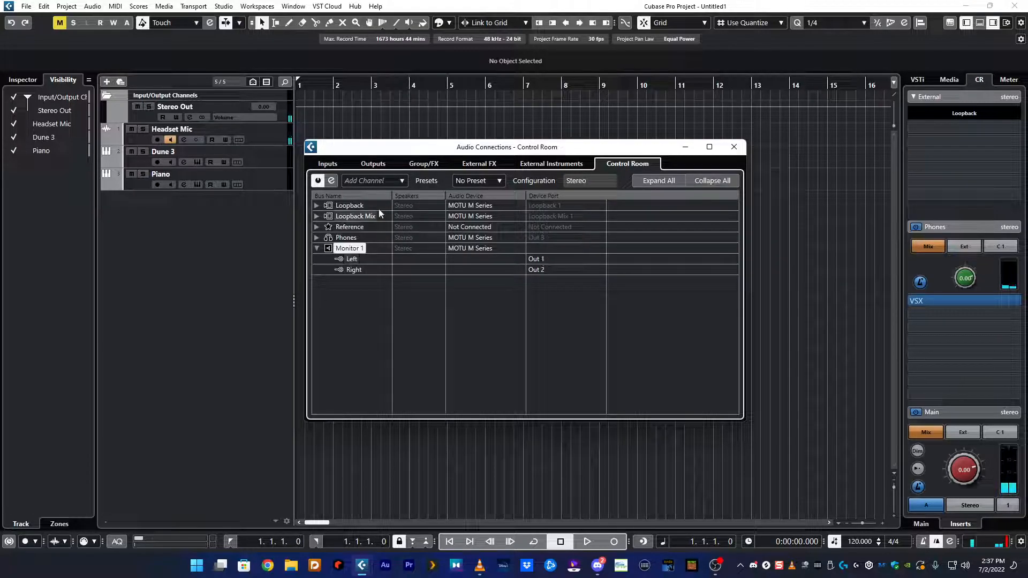
left_click(317, 238)
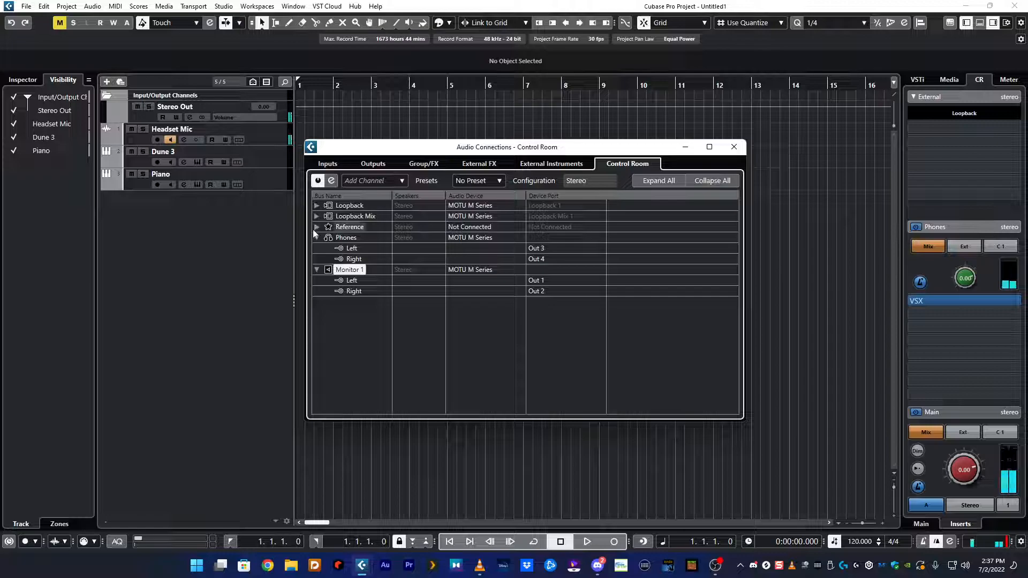
left_click(317, 227)
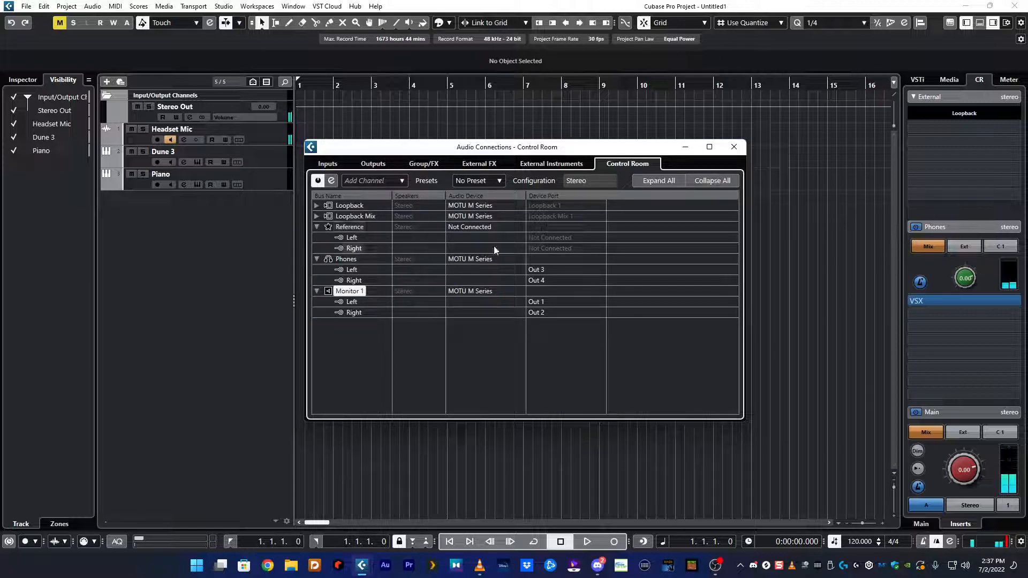
left_click(316, 226)
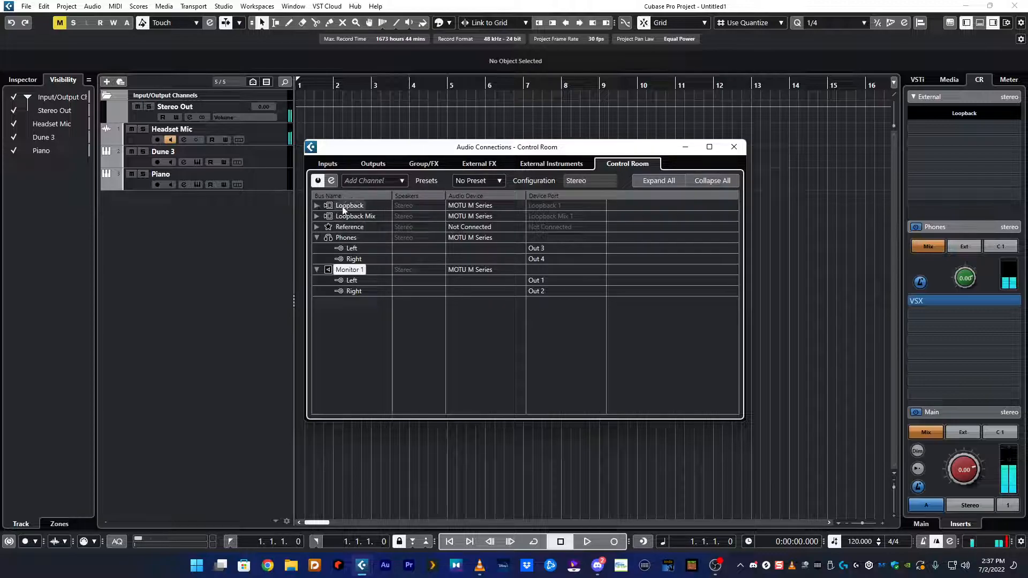
left_click(355, 215)
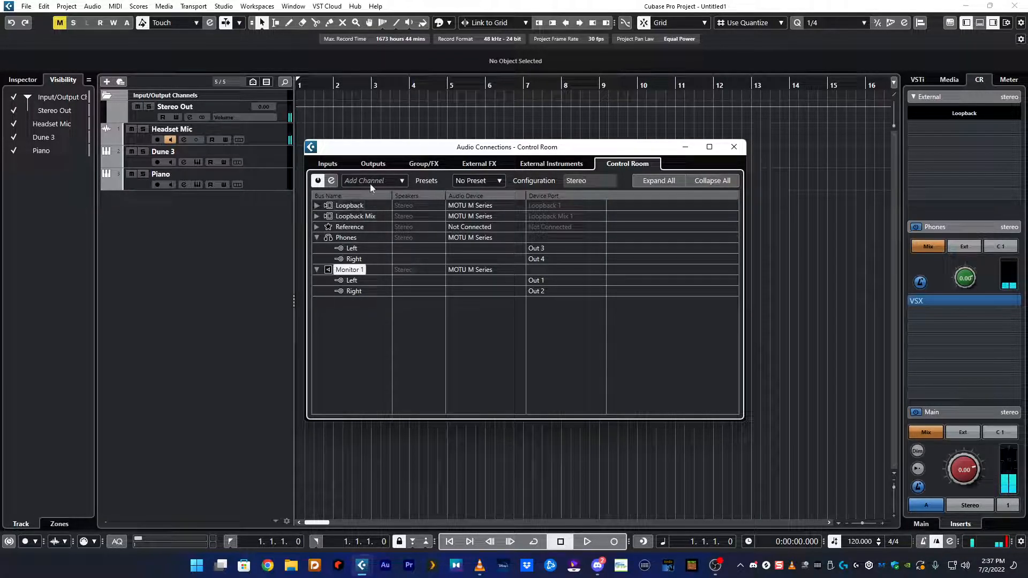
left_click(373, 179)
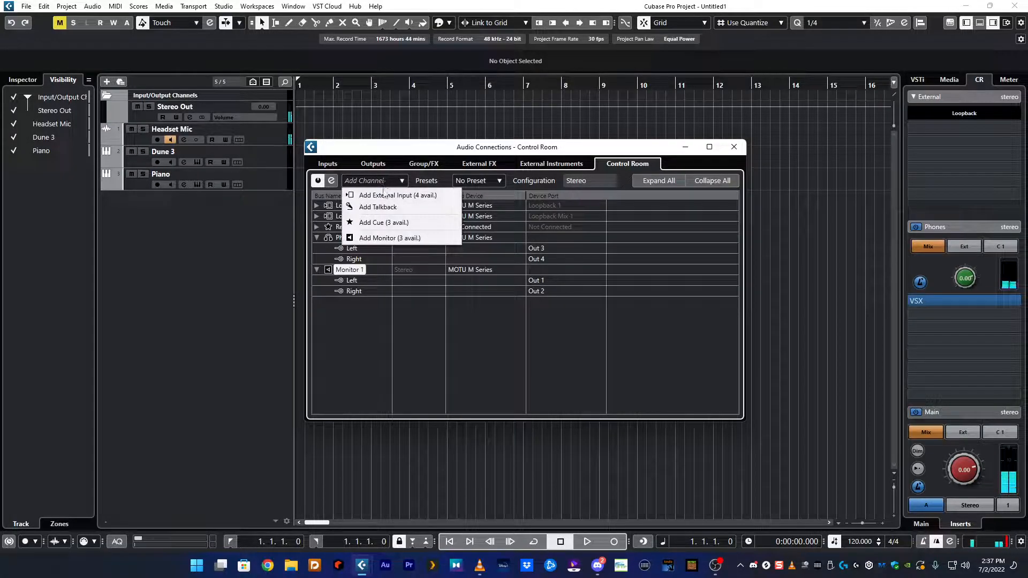
mouse_move(398, 195)
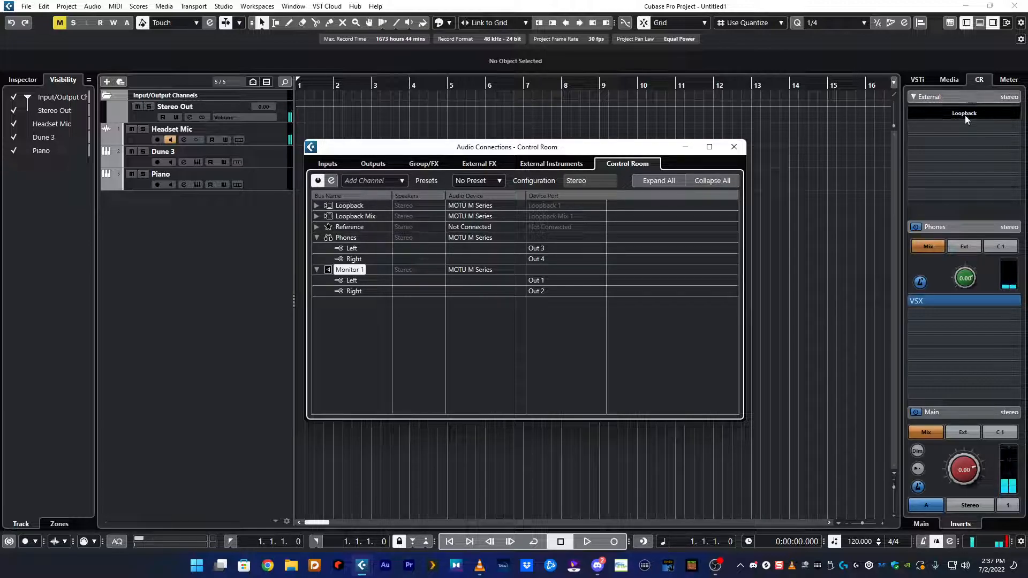
Check the Loopback external input source, close Audio Connections, and arm the Headset Mic track.
left_click(964, 113)
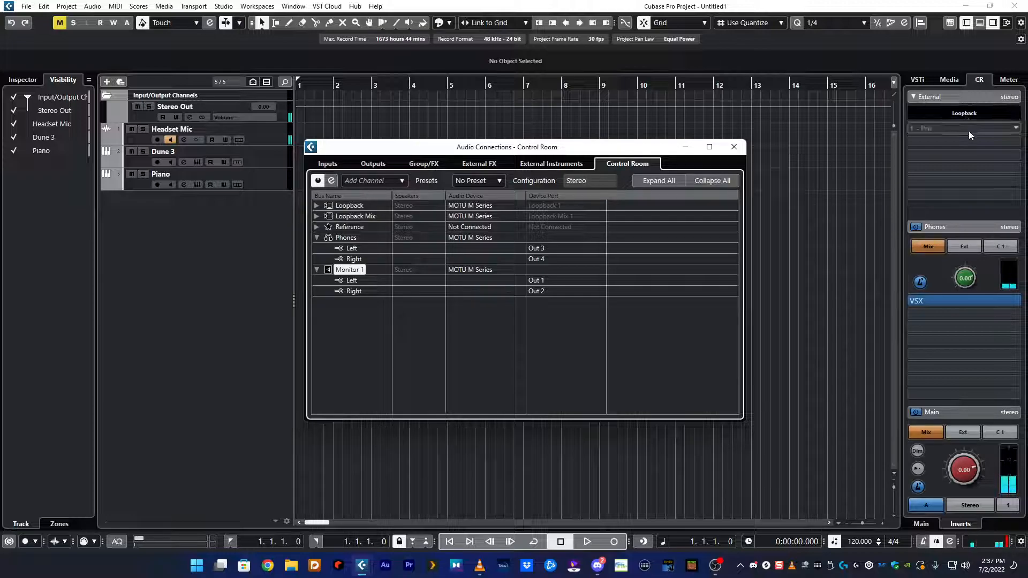
left_click(732, 147)
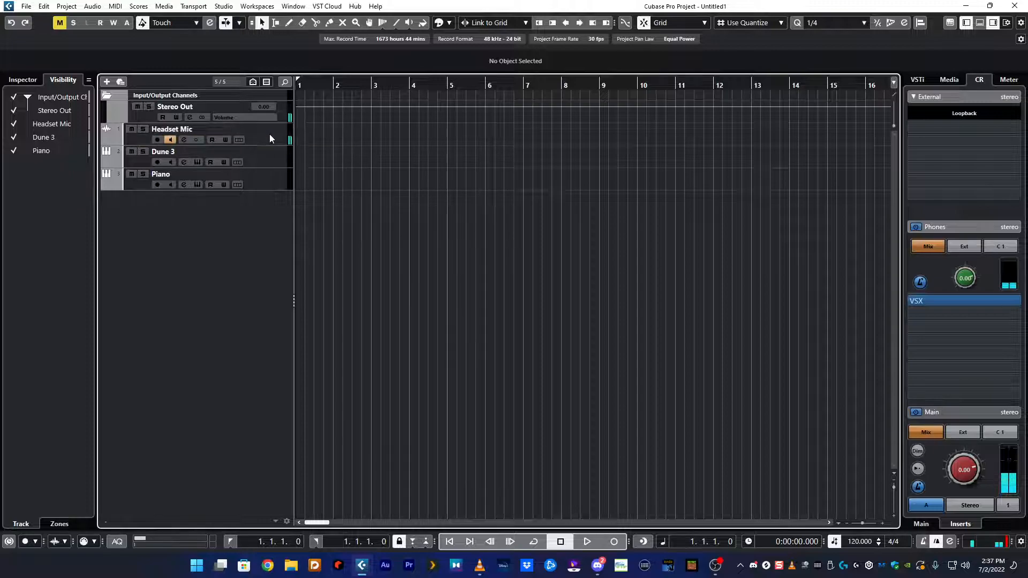
left_click(171, 129)
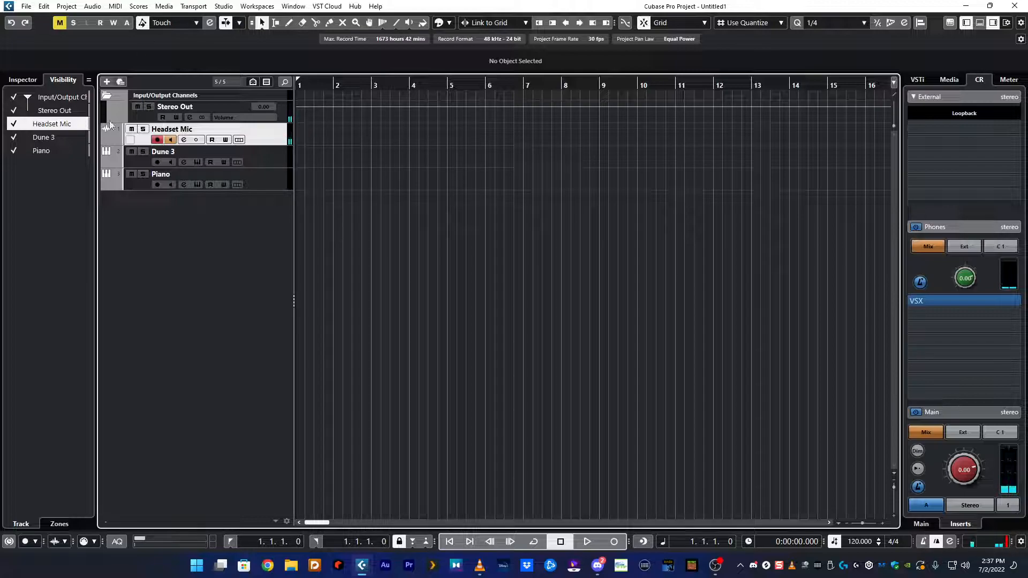
mouse_move(171, 139)
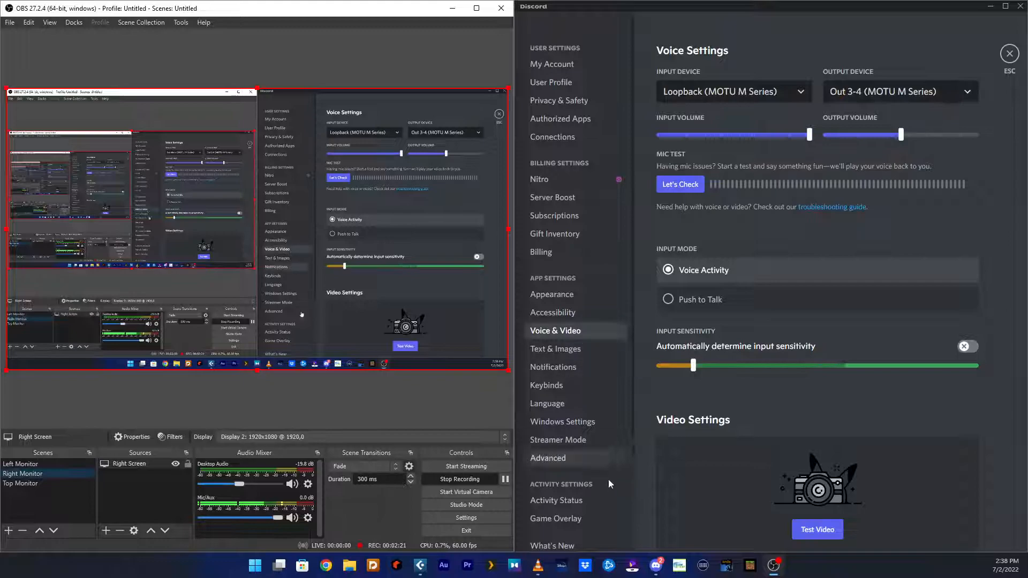
mouse_move(594, 334)
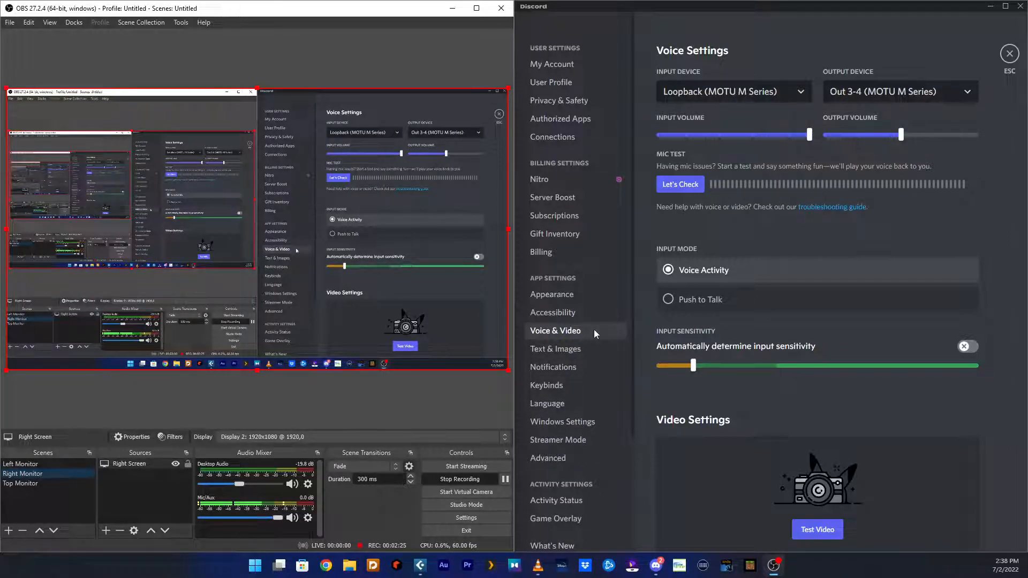
mouse_move(819, 425)
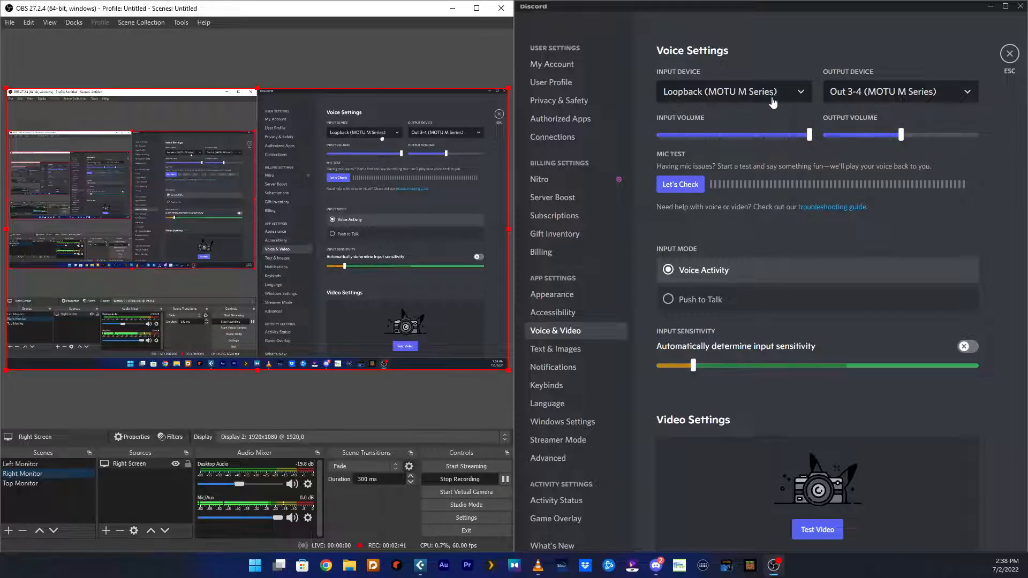
mouse_move(718, 96)
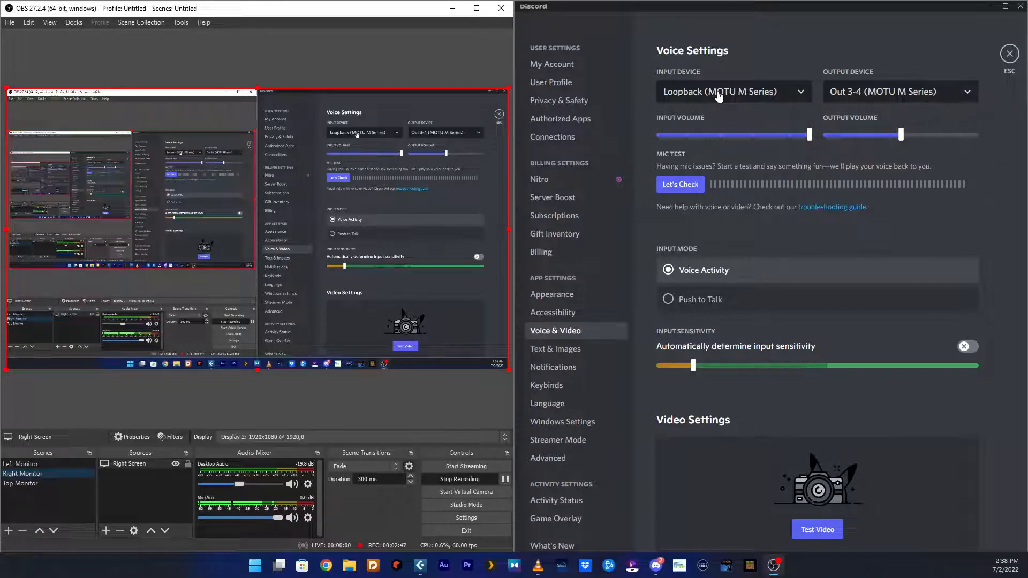
mouse_move(783, 251)
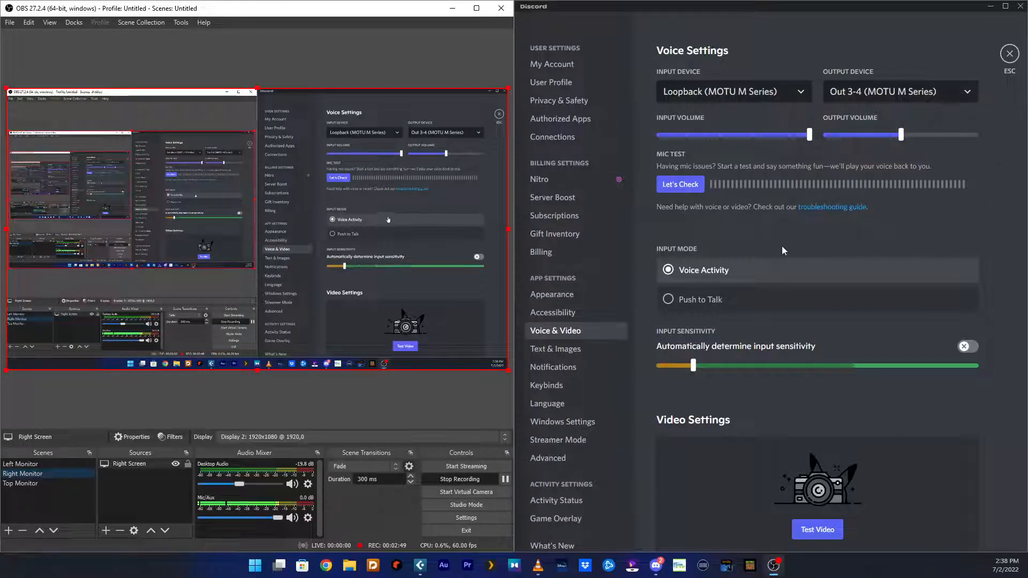
mouse_move(749, 331)
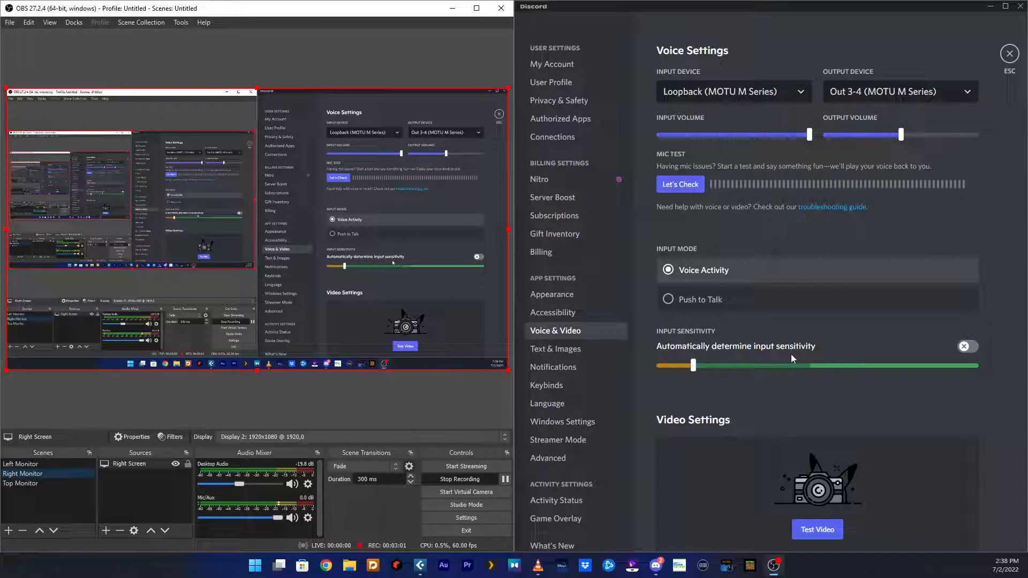
Scroll Discord's Voice & Video settings down to the Advanced section.
scroll("down", 3)
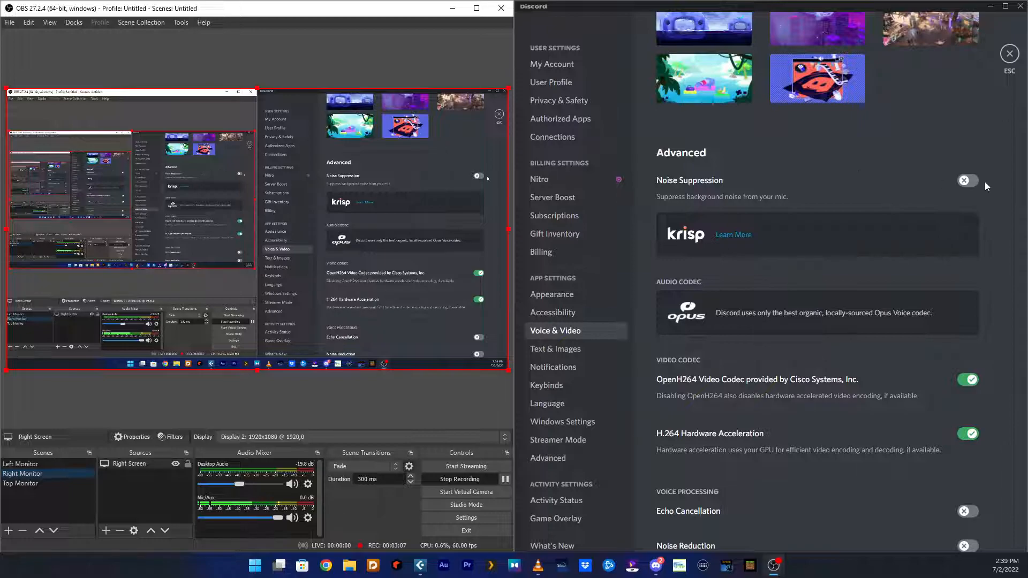
scroll("down", 3)
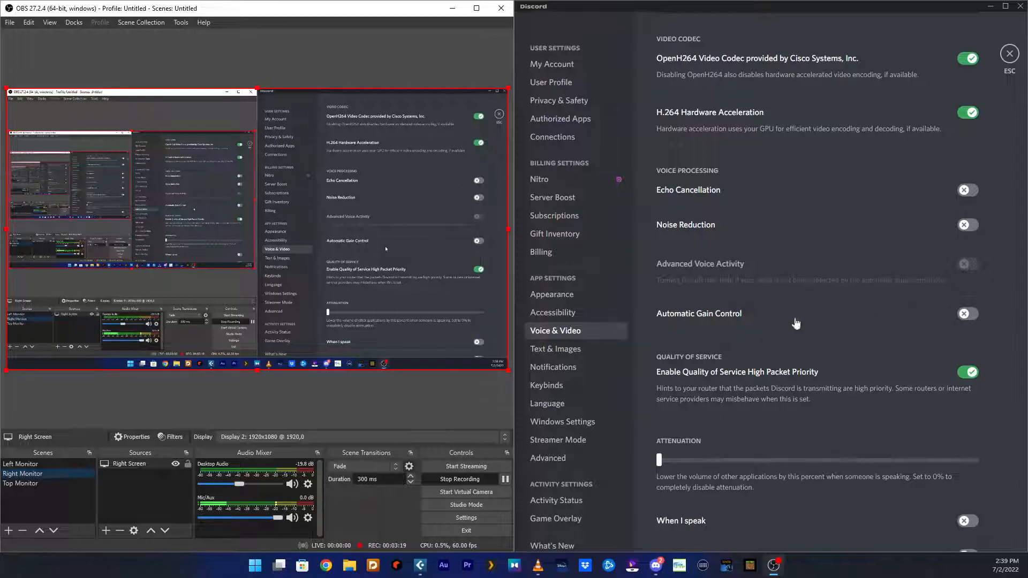
scroll("down", 3)
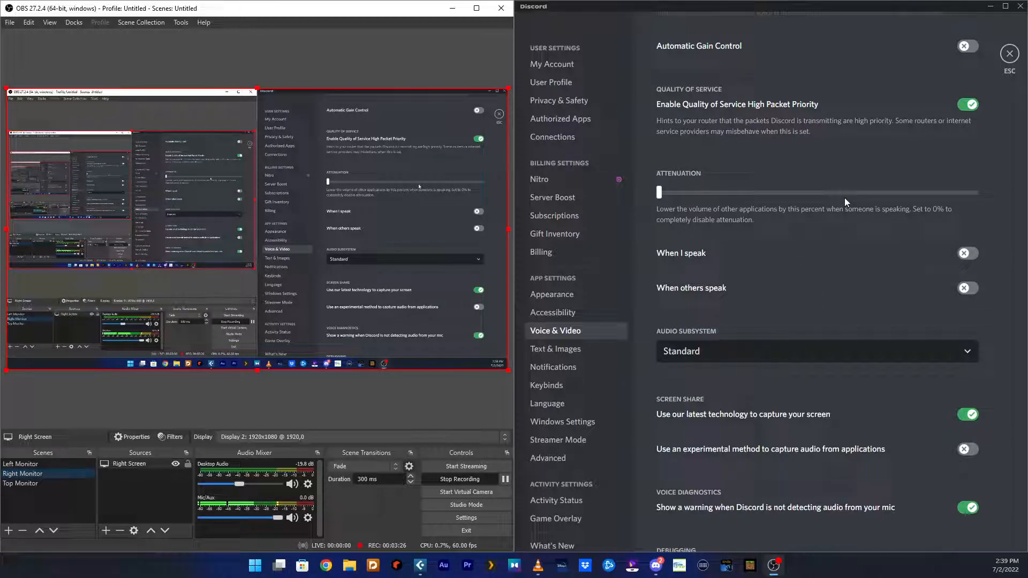
scroll("down", 3)
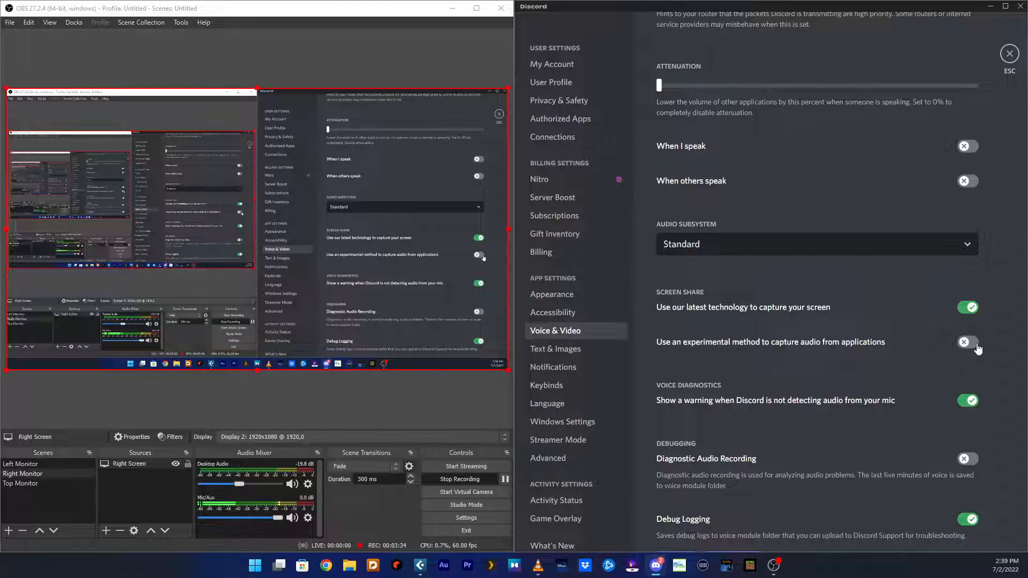
scroll("down", 3)
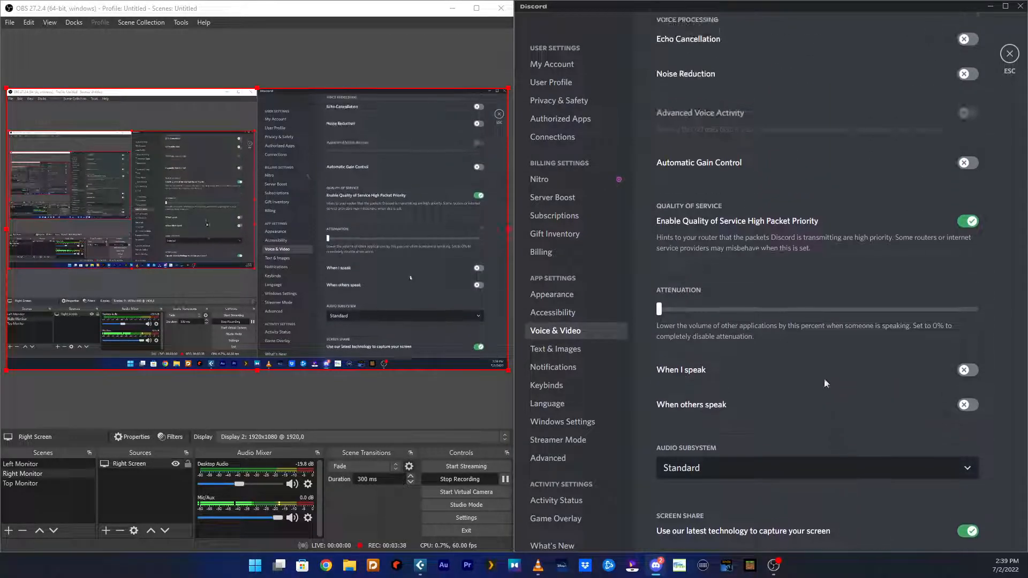
scroll("down", 3)
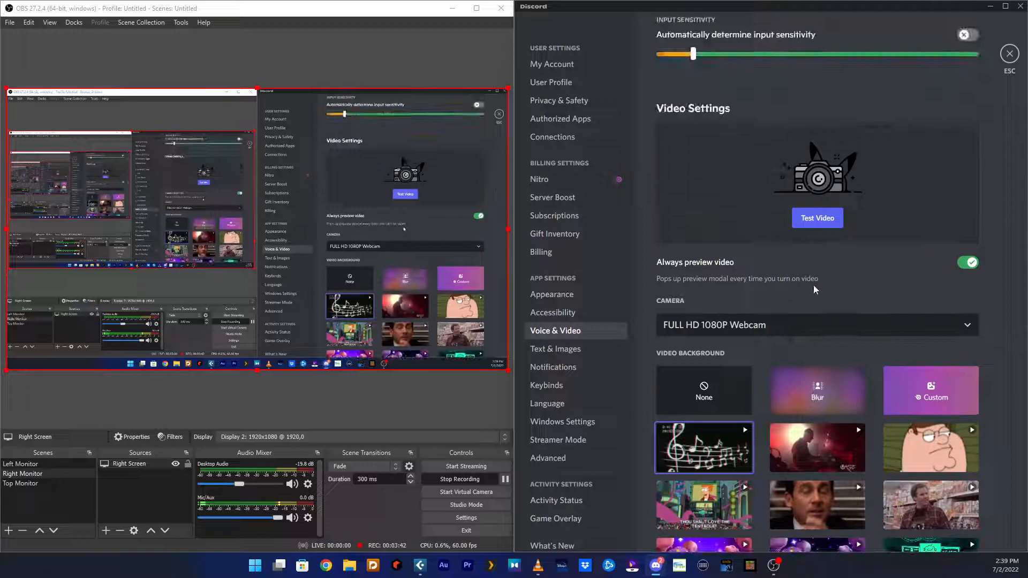
scroll("up", 3)
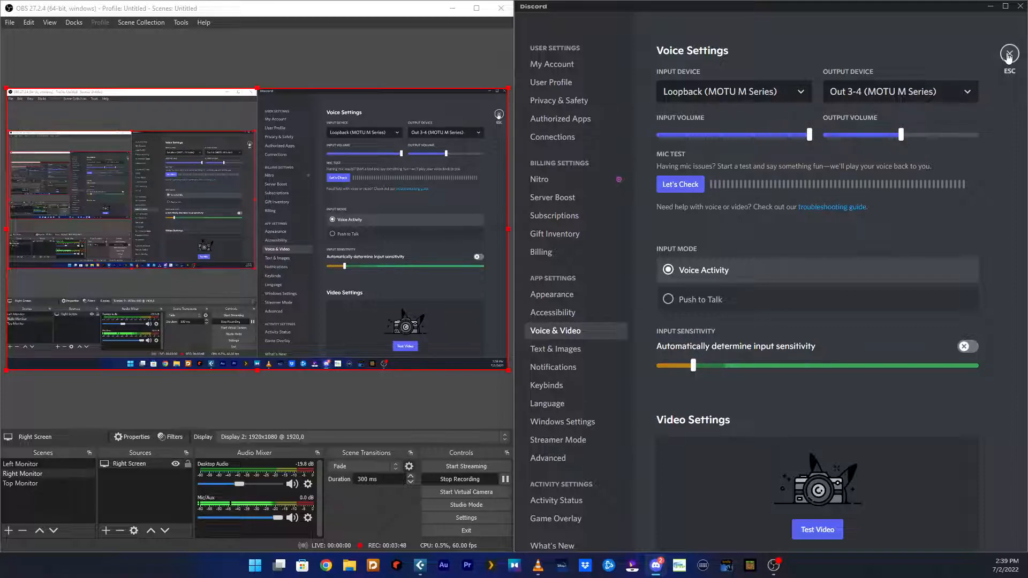
Leave Discord settings to the chat, then reopen User Settings from the gear icon.
left_click(1008, 54)
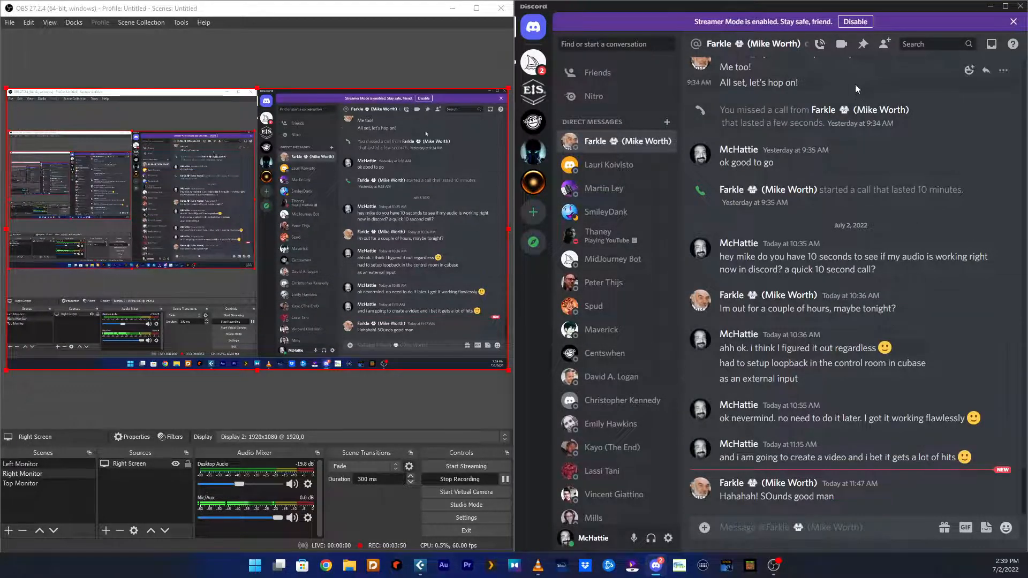
mouse_move(685, 544)
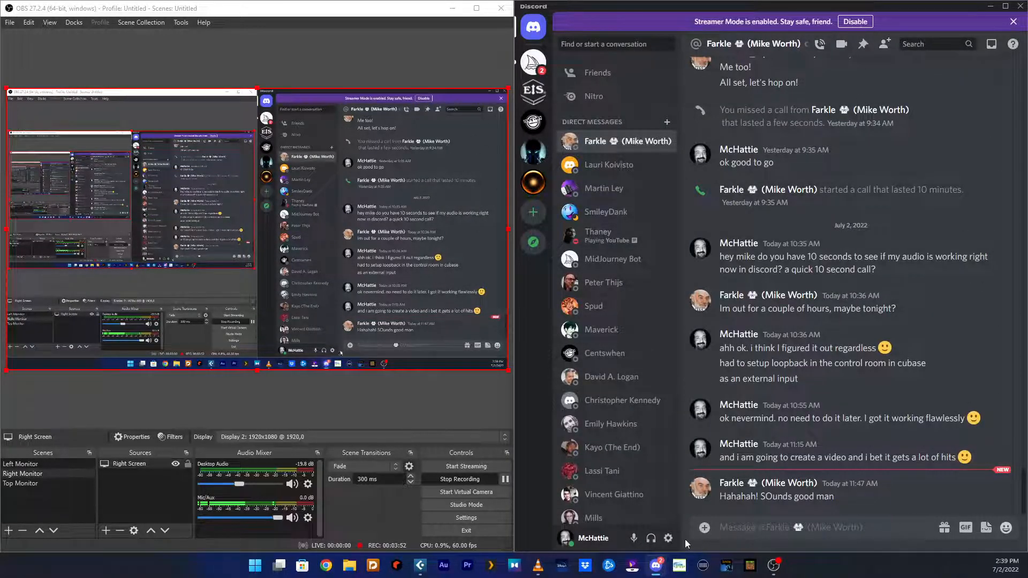
left_click(667, 538)
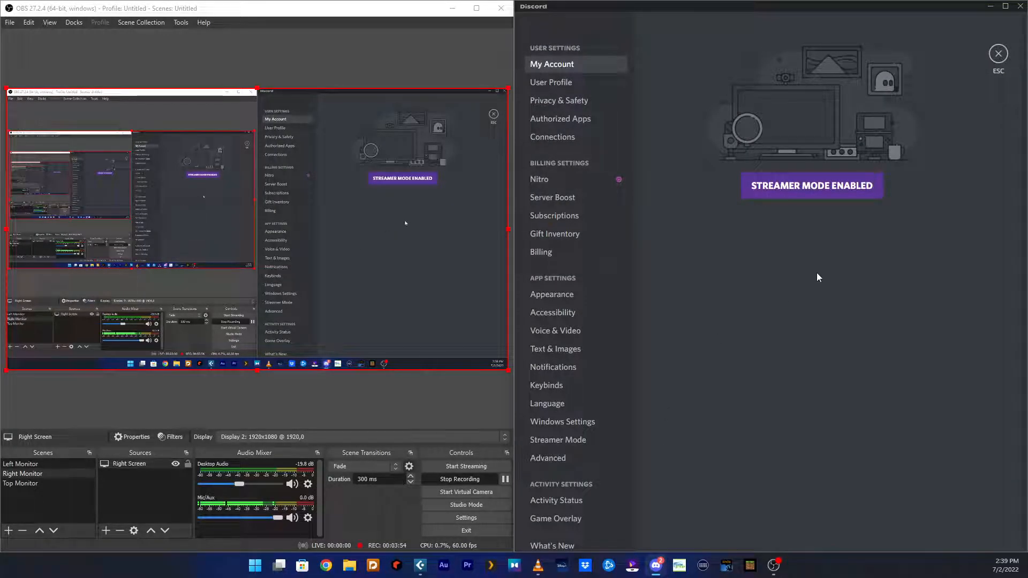